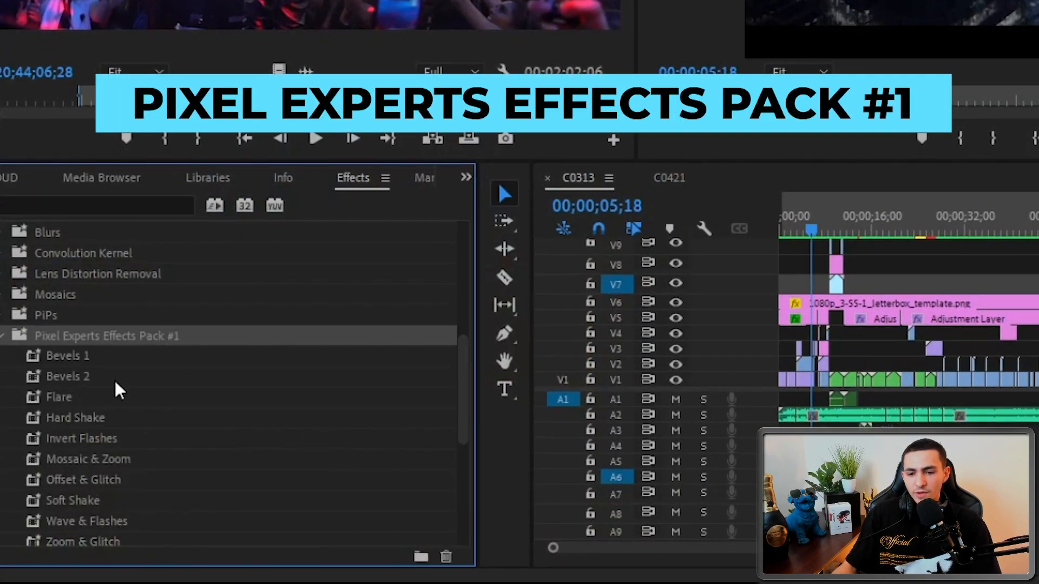
Switch to the C0421 sequence and play its concert clip through from the start to review it.
{"action": "scroll", "scroll_direction": "down", "scroll_amount": 3}
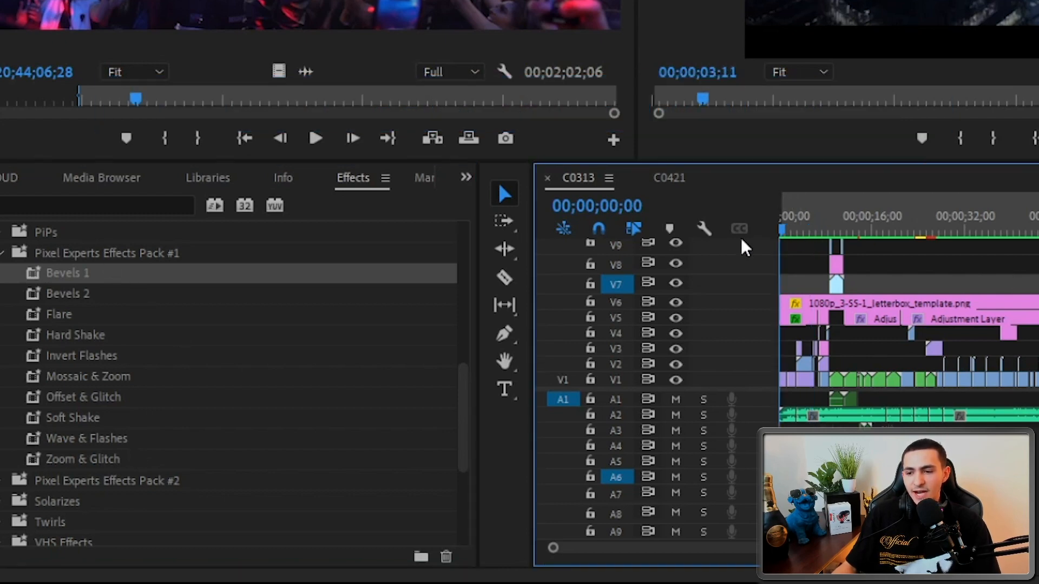
{"action": "left_click", "coordinate": [492, 23]}
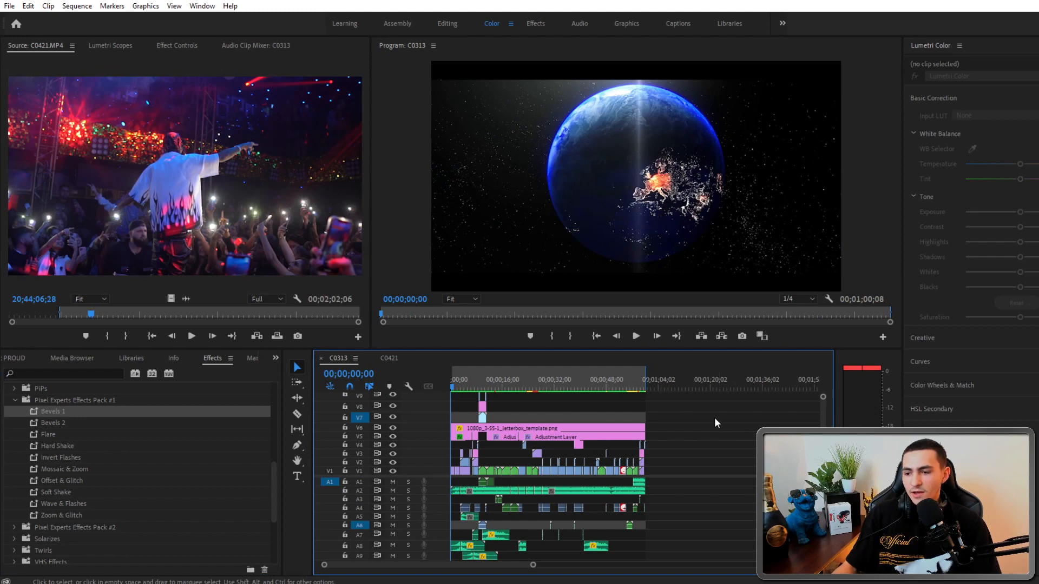
{"action": "mouse_move", "coordinate": [721, 428]}
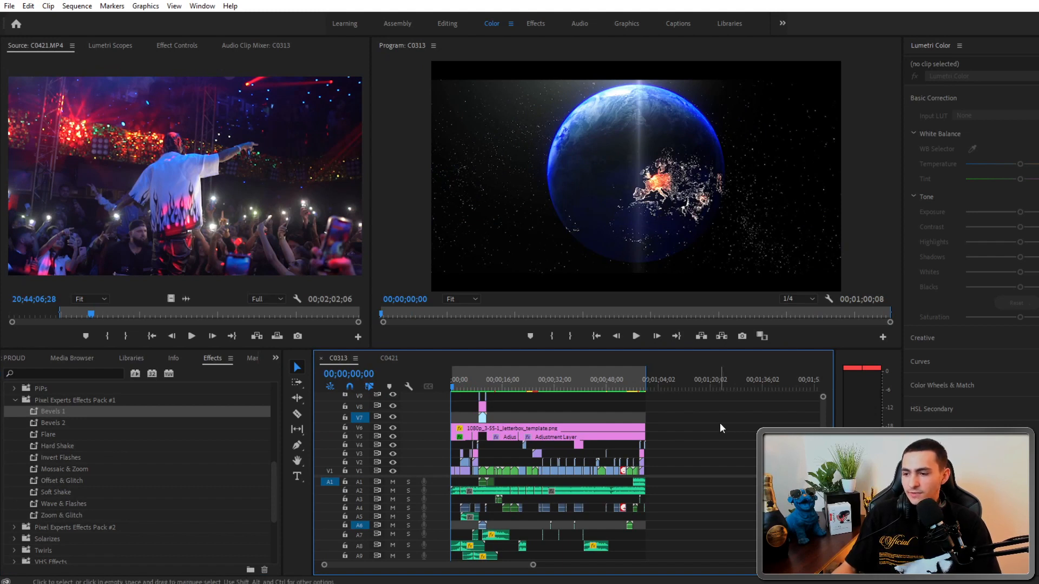
{"action": "mouse_move", "coordinate": [712, 427]}
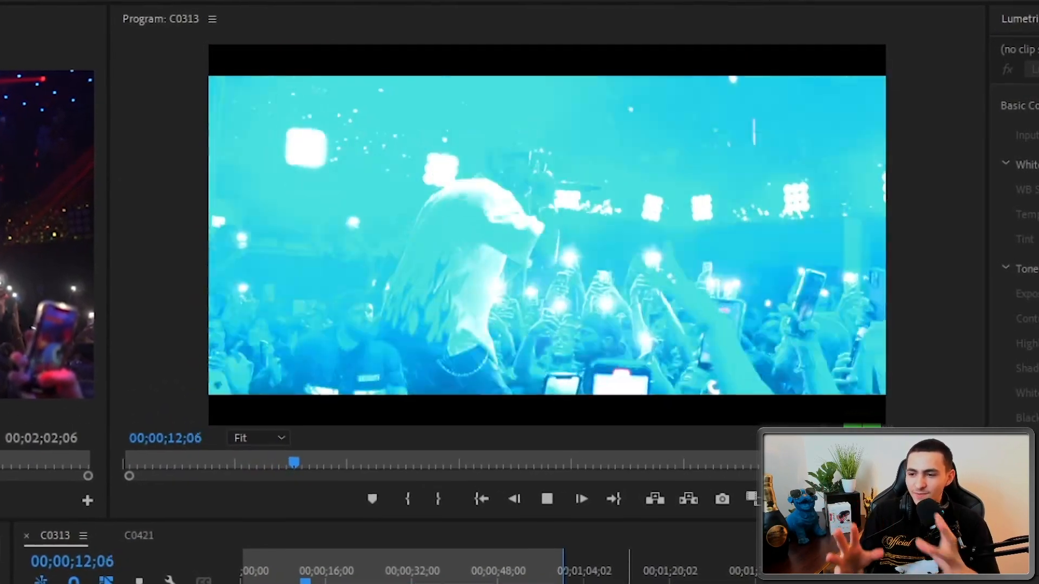
{"action": "left_click", "coordinate": [581, 499]}
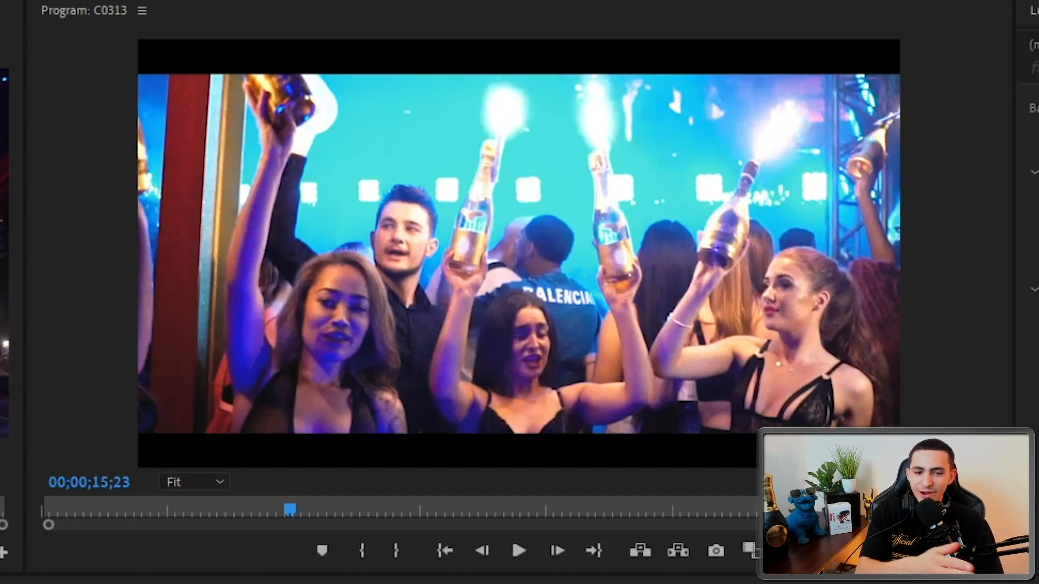
{"action": "left_click", "coordinate": [444, 549]}
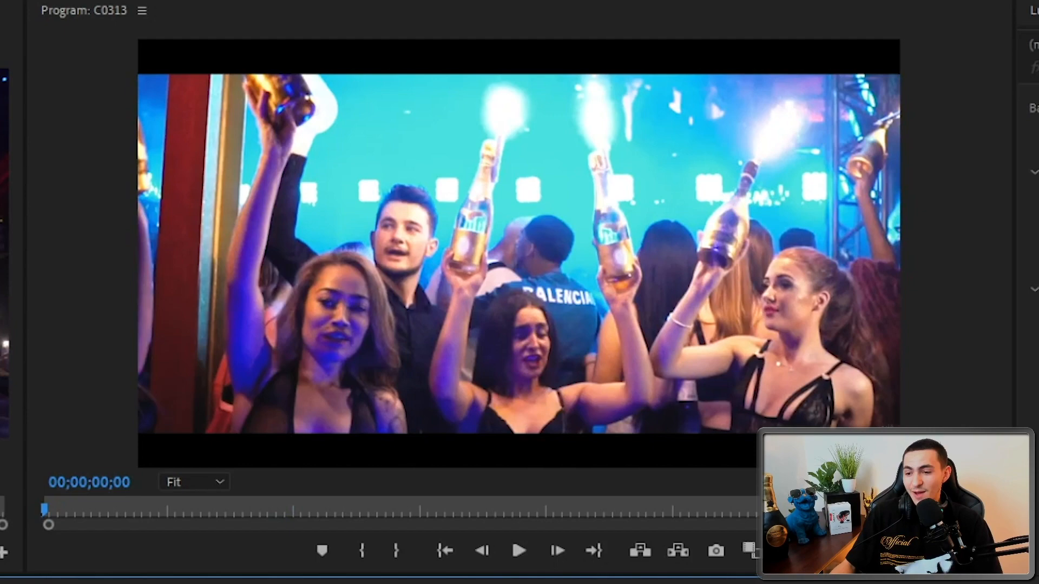
{"action": "left_click", "coordinate": [518, 551]}
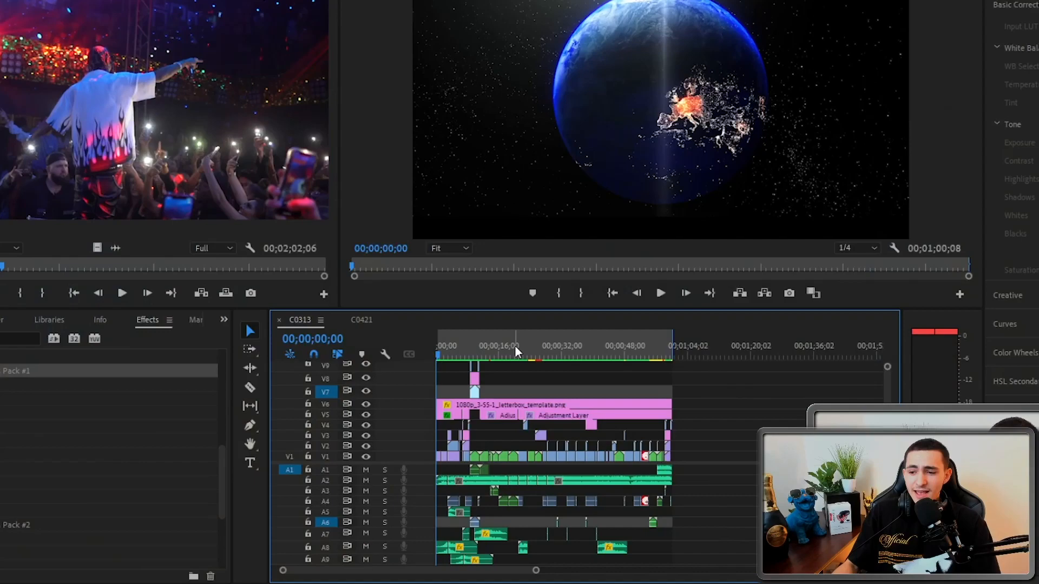
{"action": "left_click", "coordinate": [536, 341]}
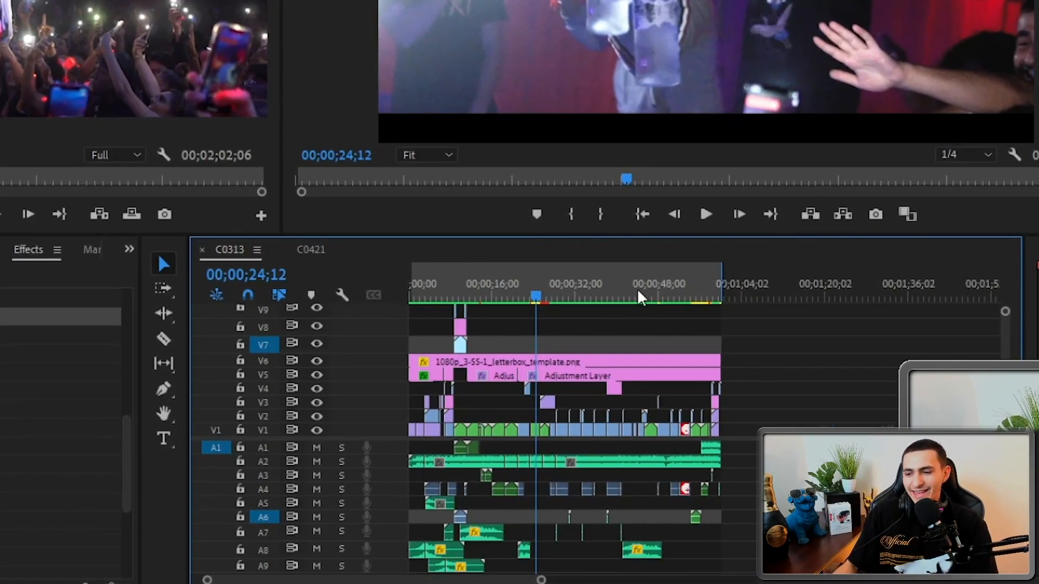
Select the C0421.MP4 clip and bring up its Clip Speed / Duration dialog.
{"action": "left_click", "coordinate": [593, 297]}
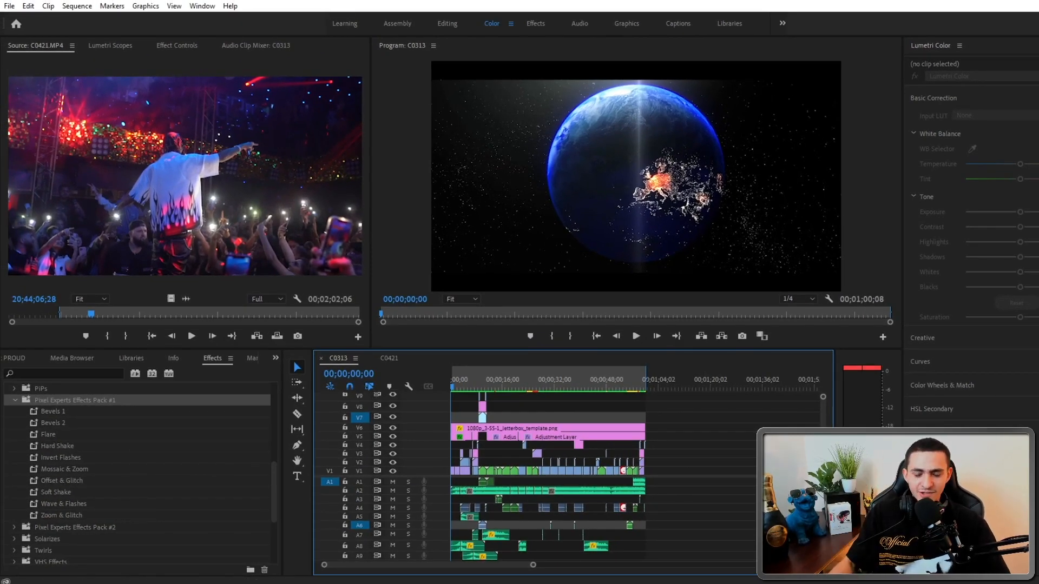
{"action": "left_click", "coordinate": [634, 336]}
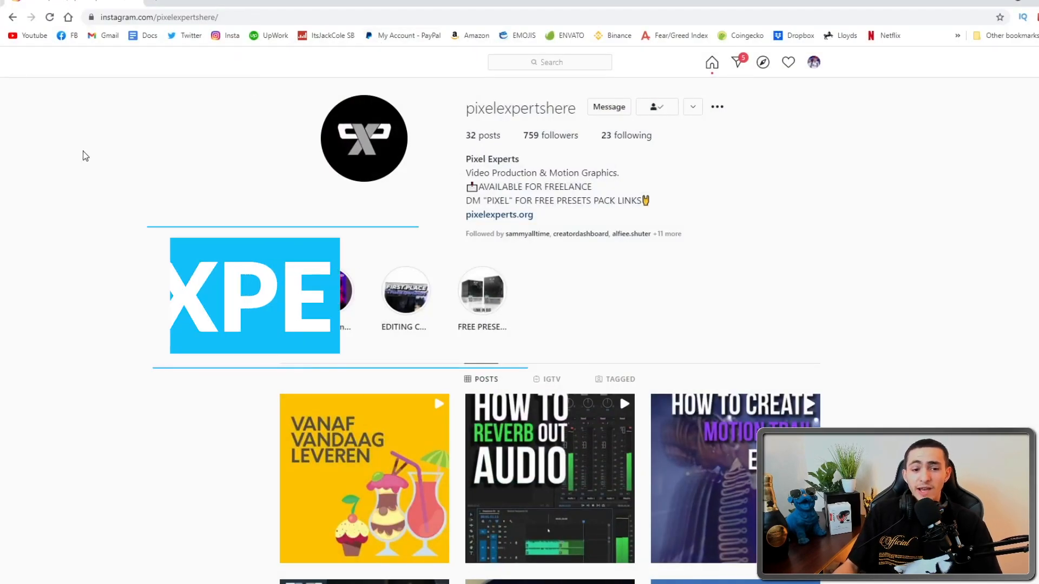
{"action": "double_click", "coordinate": [521, 107]}
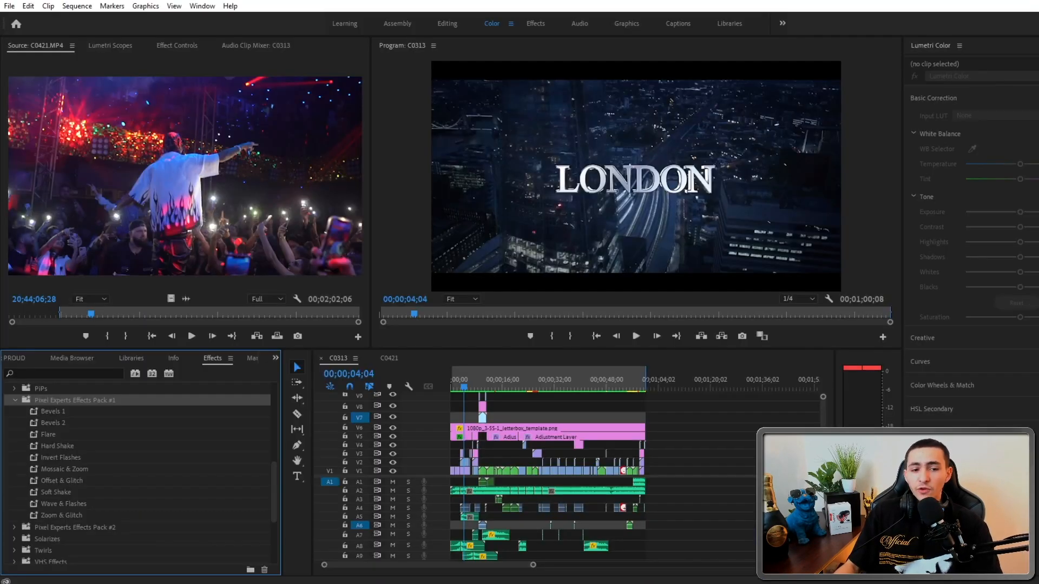
{"action": "left_click", "coordinate": [483, 380]}
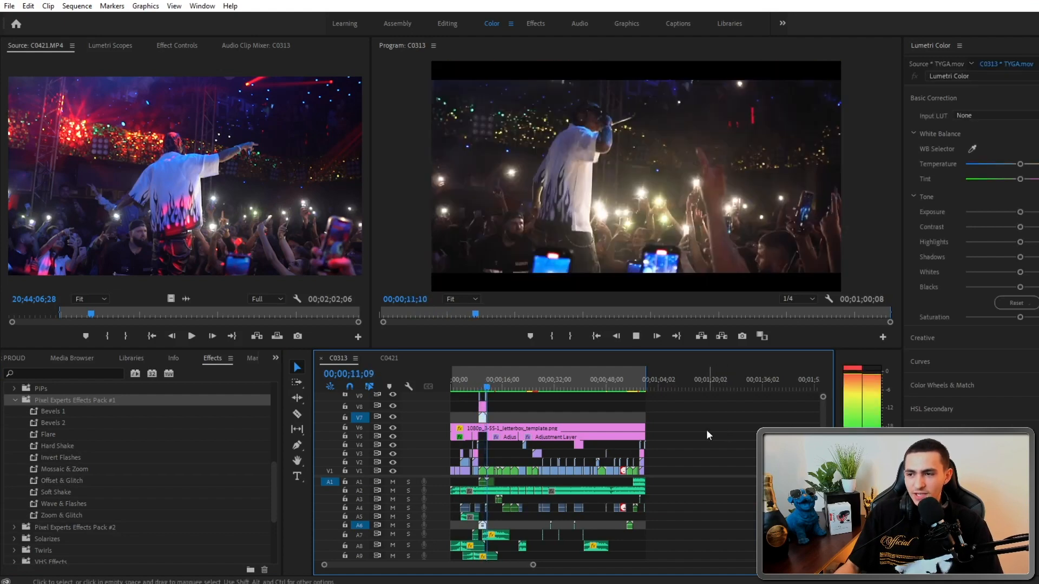
{"action": "left_click", "coordinate": [389, 358]}
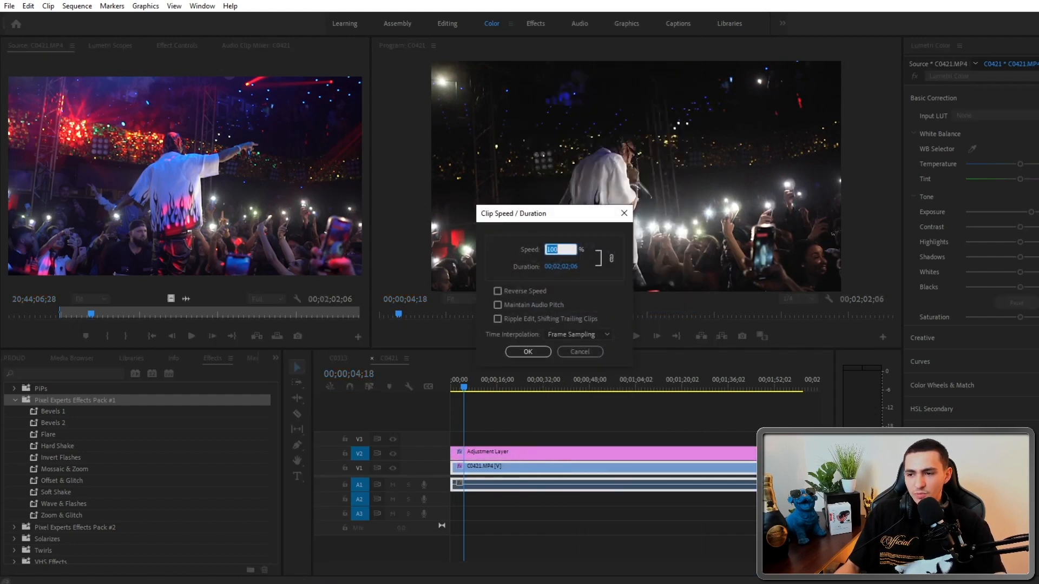
Apply 400% speed to the clip and split it with the Razor near 00;00;01;25.
{"action": "left_click", "coordinate": [527, 352]}
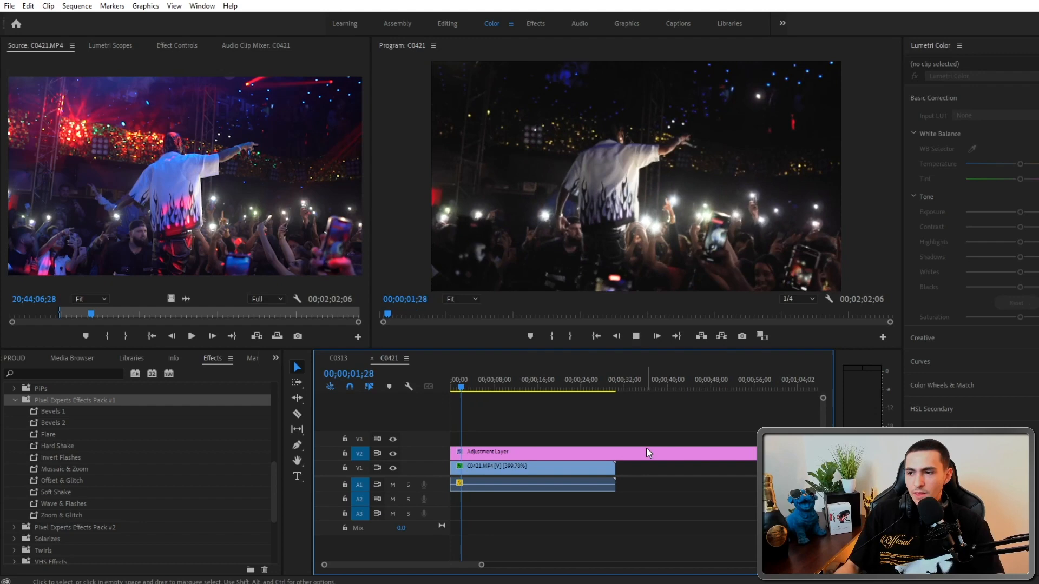
{"action": "right_click", "coordinate": [534, 466]}
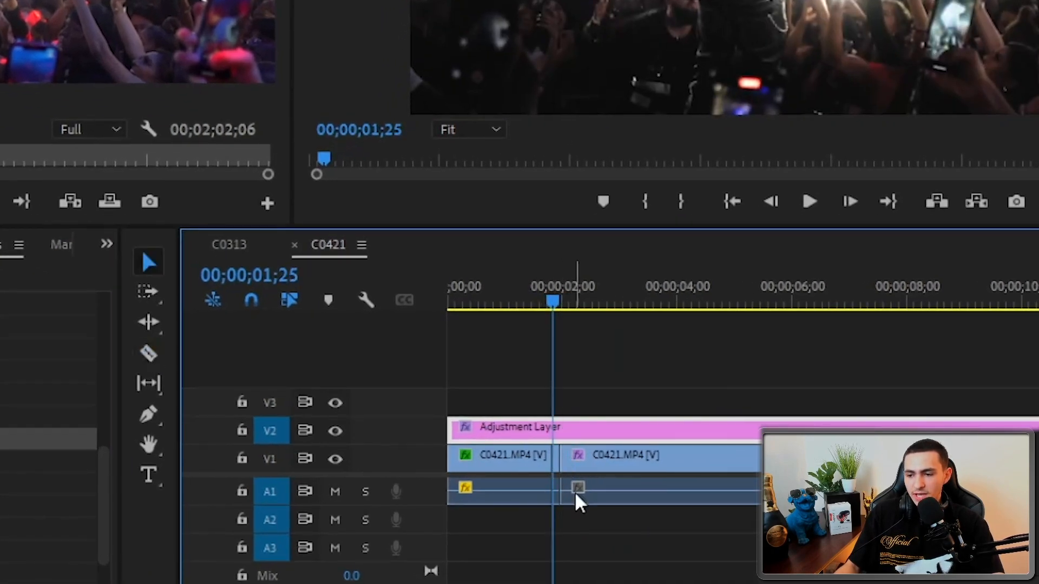
Select the short cut piece and nest it so the Invert Flashes preset can be applied.
{"action": "left_click", "coordinate": [582, 302]}
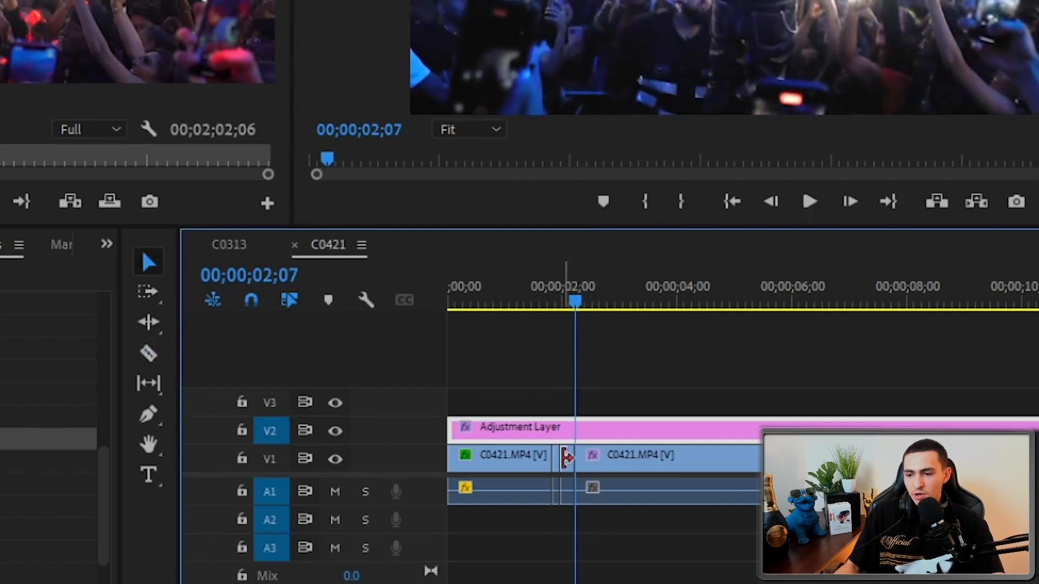
{"action": "left_click", "coordinate": [498, 302]}
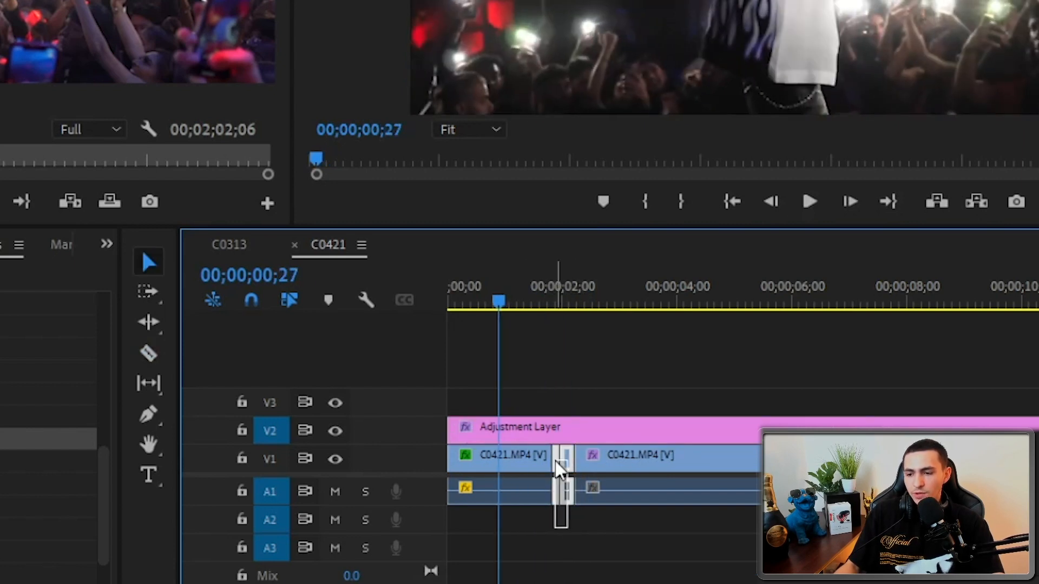
{"action": "right_click", "coordinate": [559, 470]}
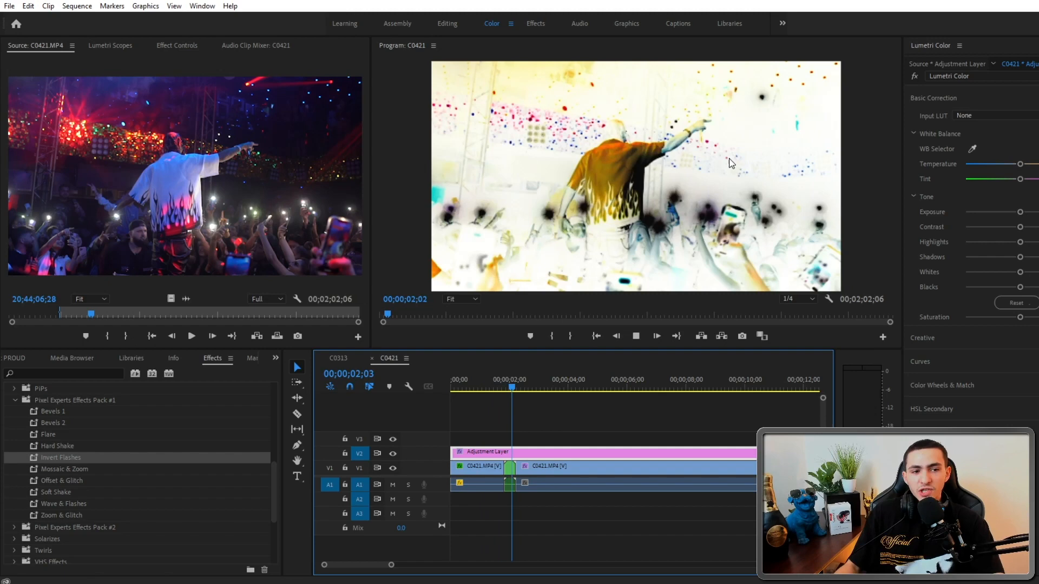
Drag Pack #1 presets such as Hard Shake onto the nested section and preview them.
{"action": "left_click", "coordinate": [558, 378]}
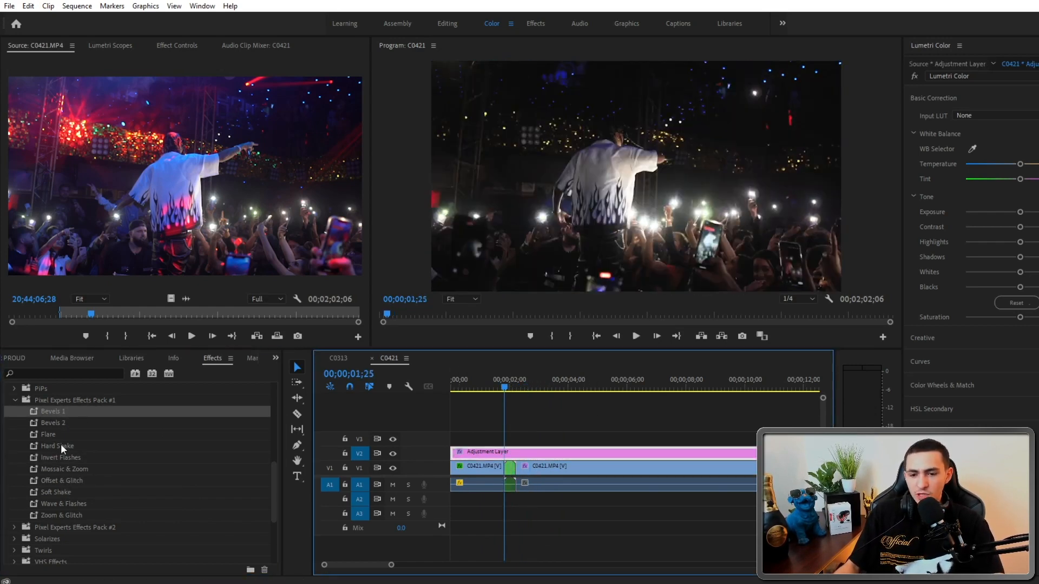
{"action": "left_click", "coordinate": [48, 434]}
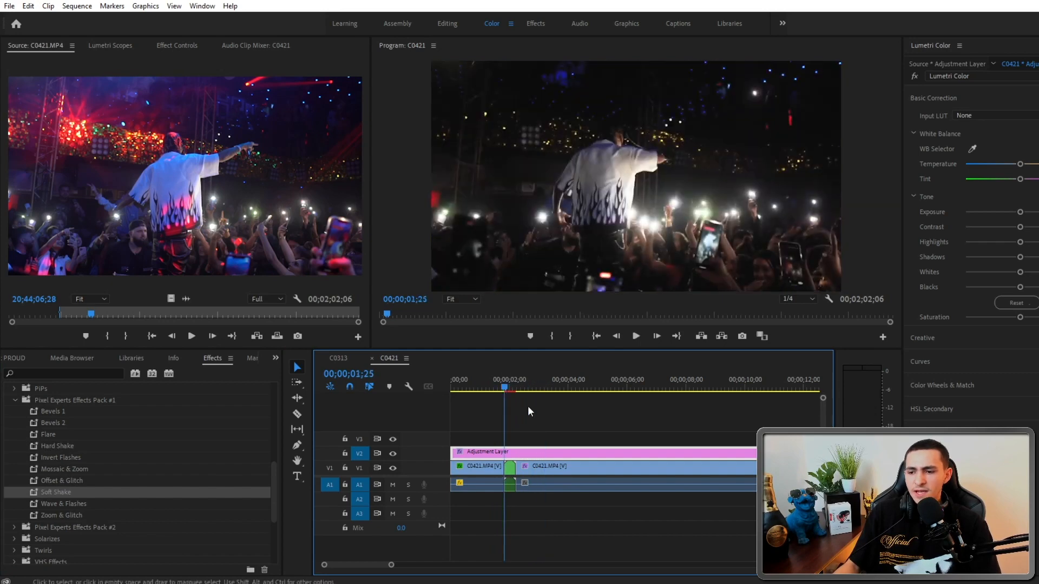
{"action": "mouse_move", "coordinate": [510, 418]}
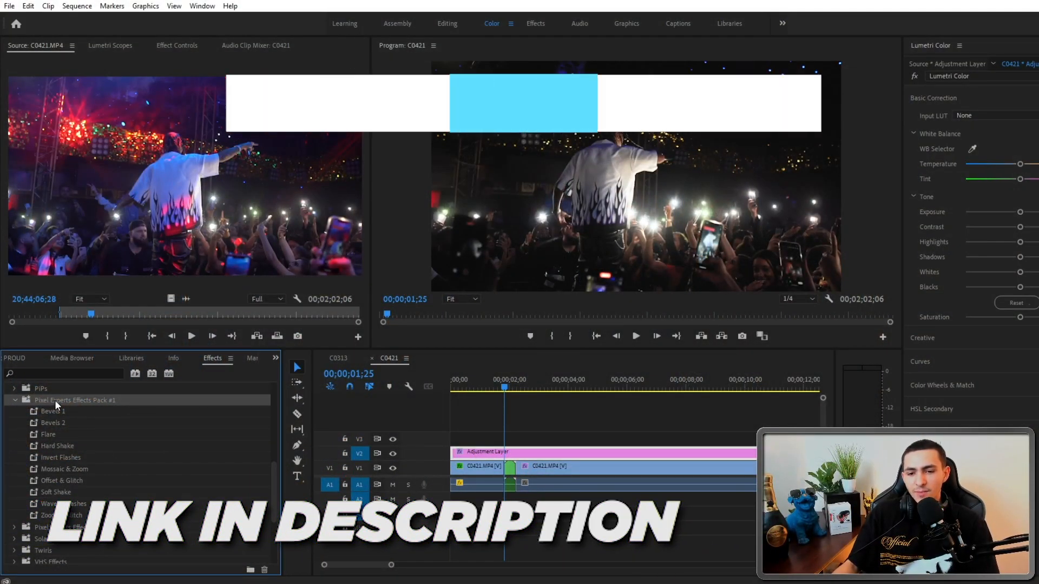
Switch to Effects Pack #2 and preview Echo Preset, Glitch and Color change and Turbulent Displace Glitch on the section.
{"action": "left_click", "coordinate": [14, 400]}
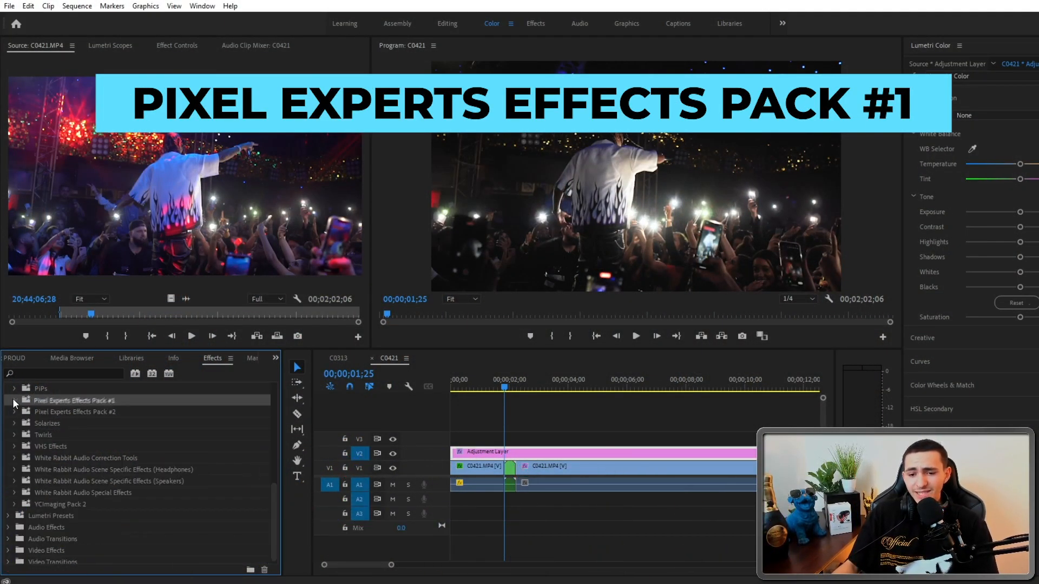
{"action": "left_click", "coordinate": [14, 411]}
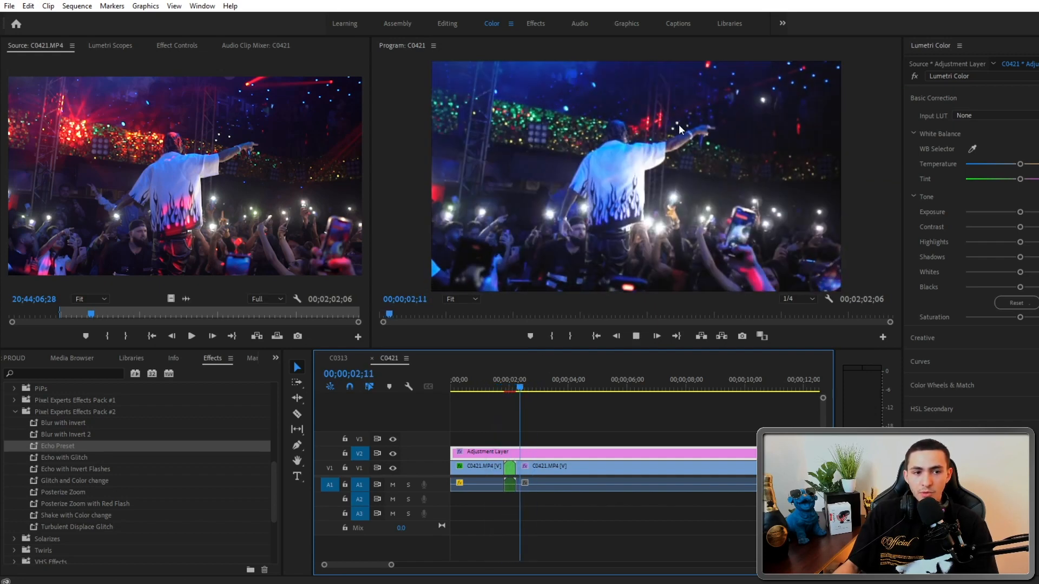
{"action": "left_click", "coordinate": [484, 390]}
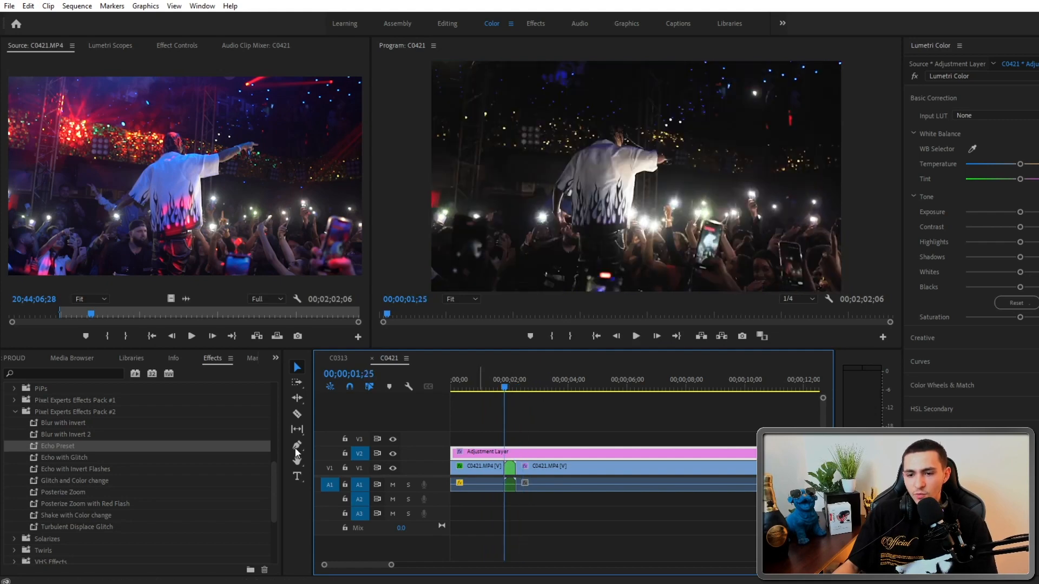
{"action": "left_click", "coordinate": [493, 380]}
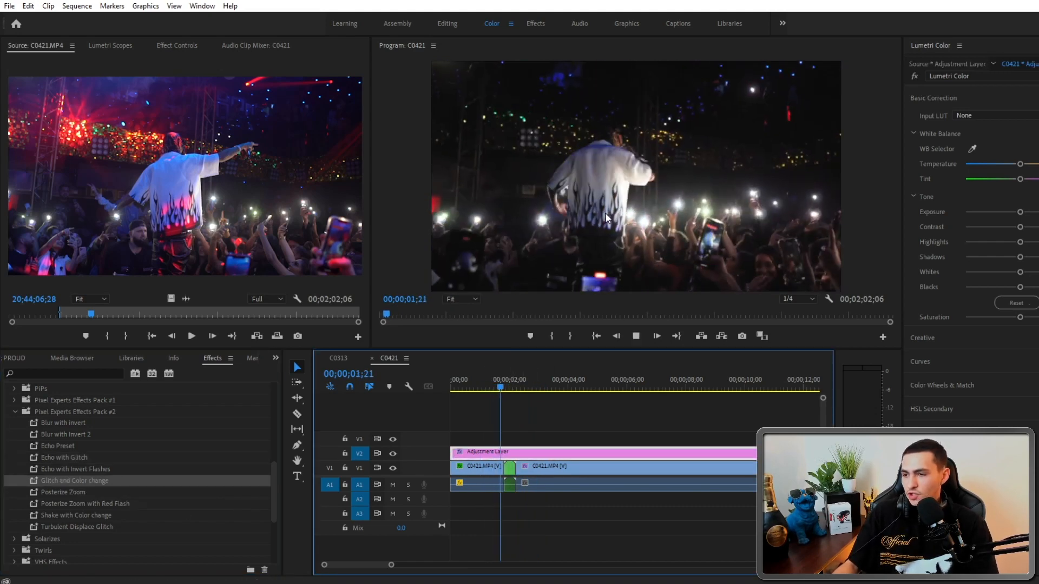
{"action": "left_click", "coordinate": [505, 379]}
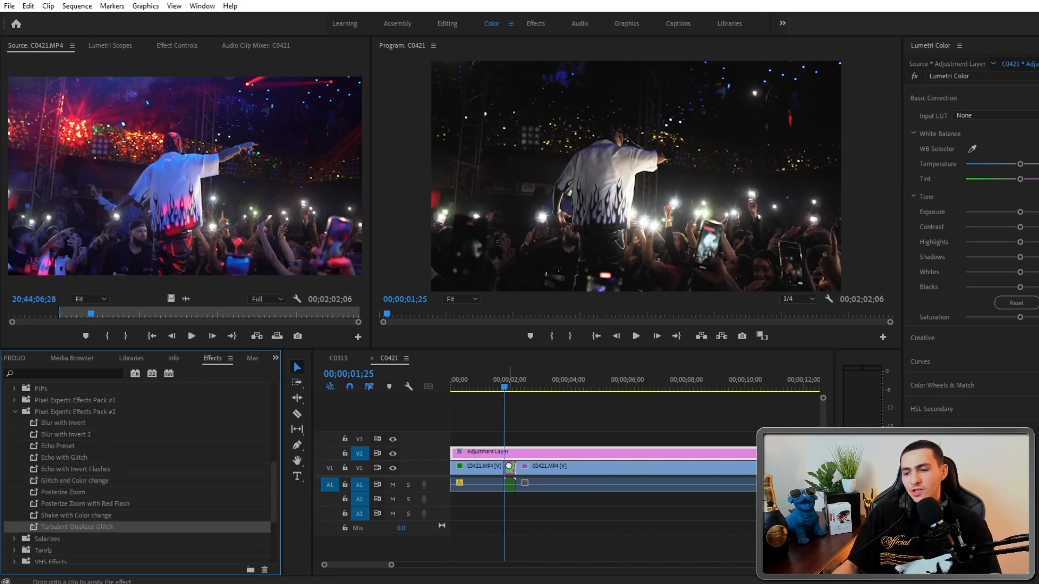
{"action": "left_click", "coordinate": [633, 335]}
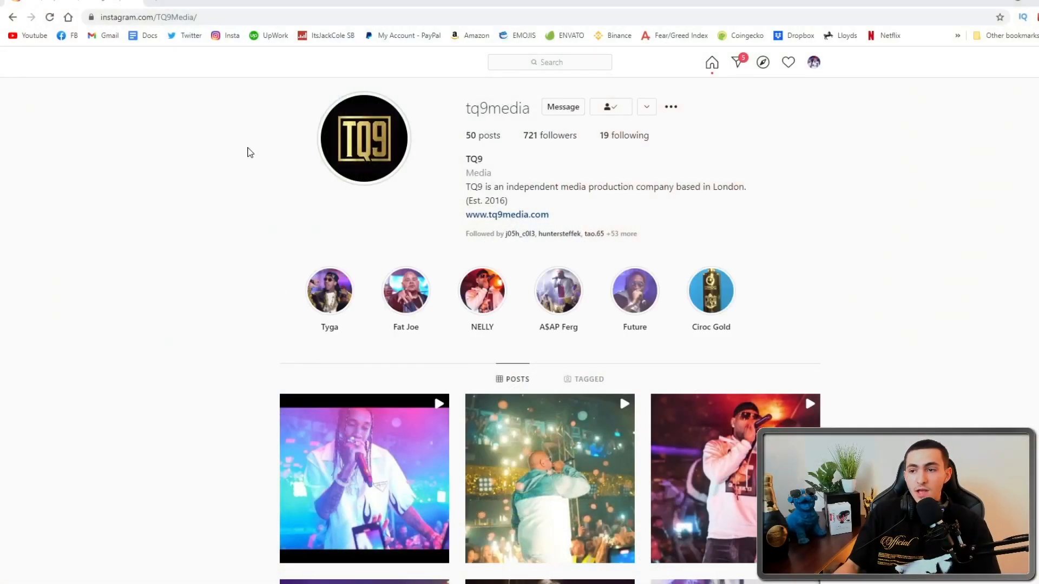
Browse the tq9media Instagram post grid and view the first concert video post's counts.
{"action": "scroll", "scroll_direction": "down", "scroll_amount": 3}
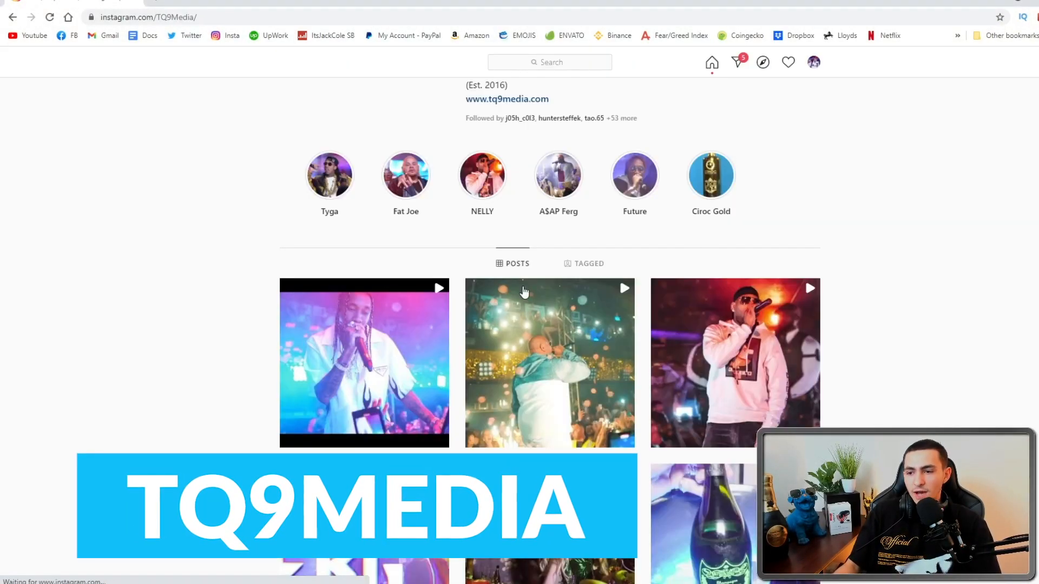
{"action": "mouse_move", "coordinate": [363, 362]}
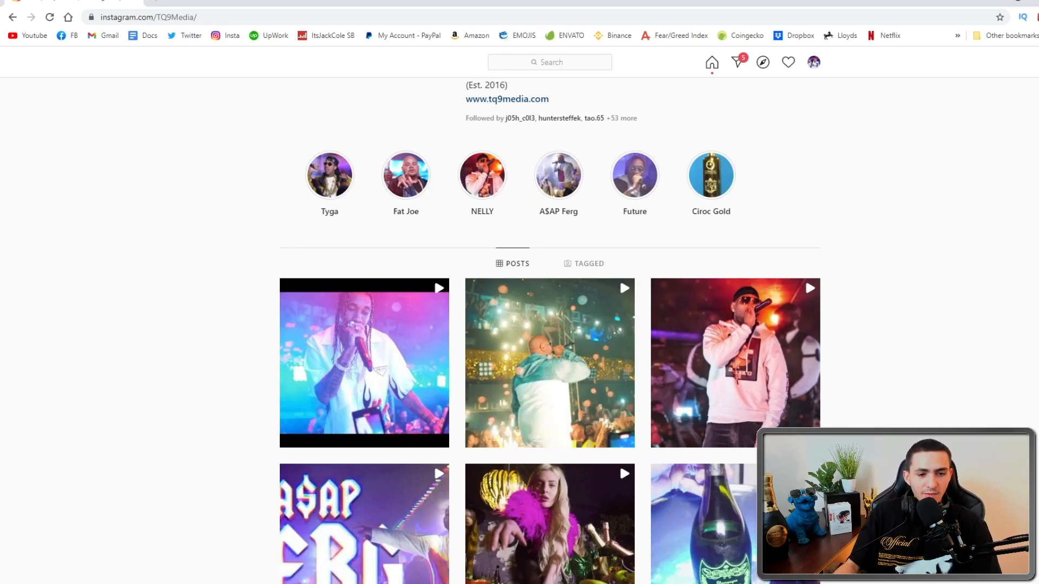
{"action": "scroll", "scroll_direction": "up", "scroll_amount": 3}
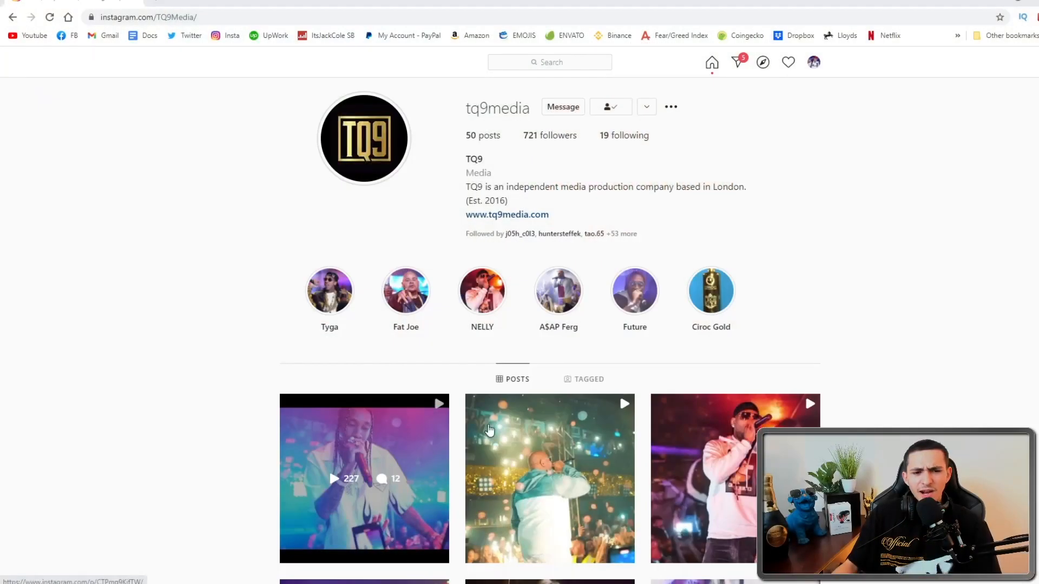
{"action": "left_click", "coordinate": [550, 478]}
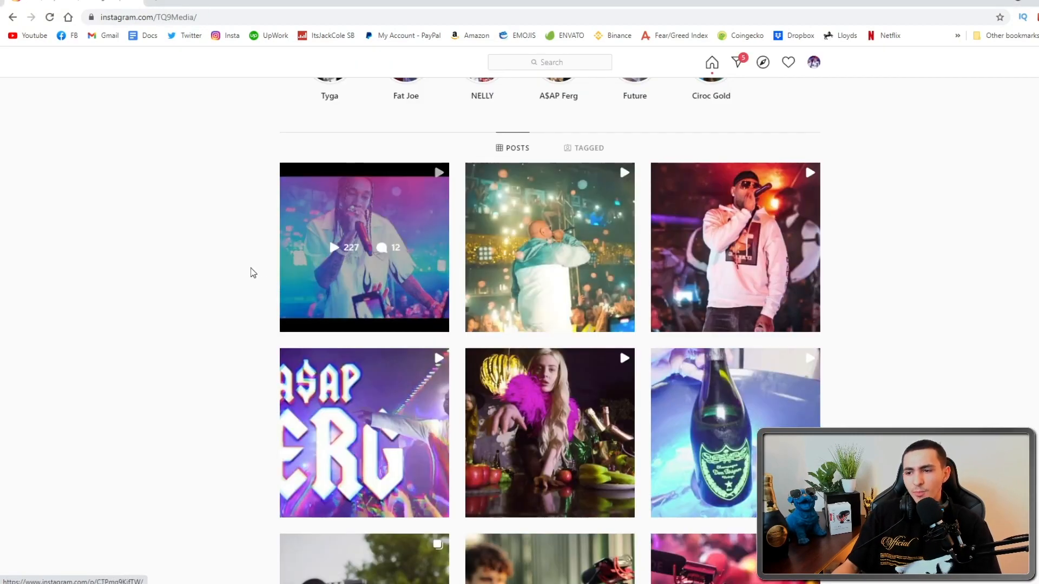
{"action": "scroll", "scroll_direction": "up", "scroll_amount": 3}
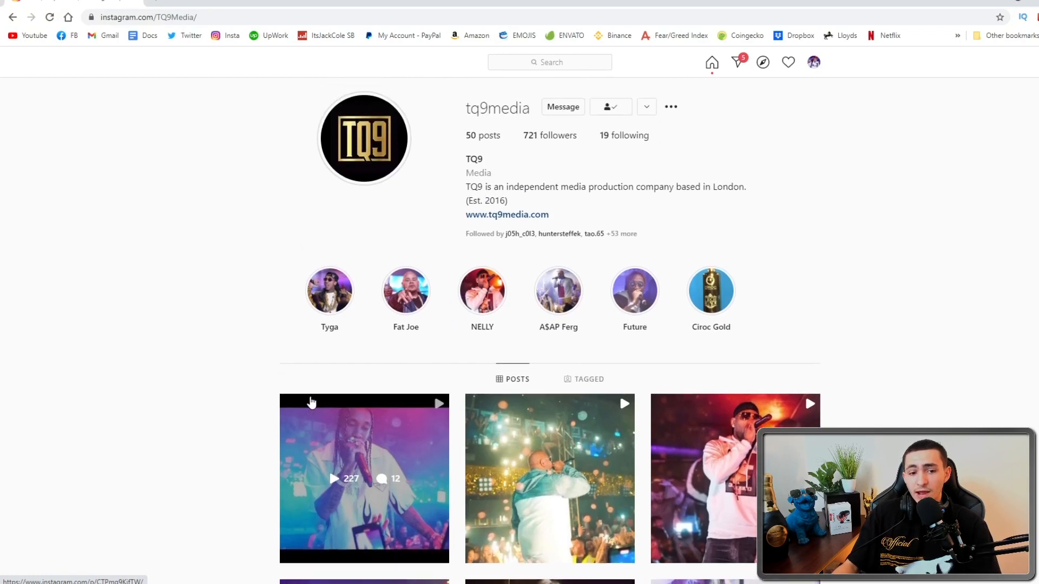
{"action": "mouse_move", "coordinate": [140, 130]}
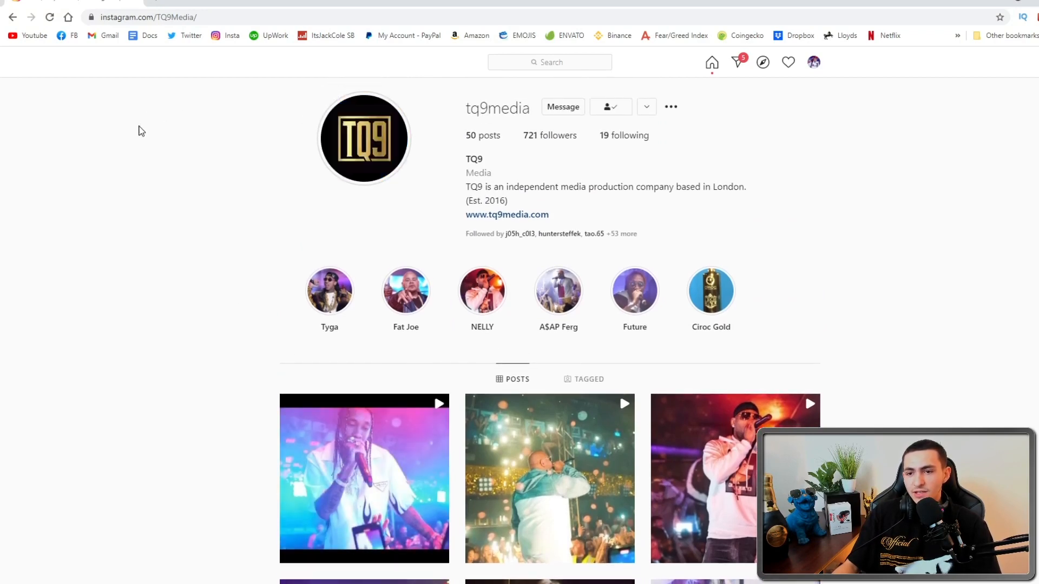